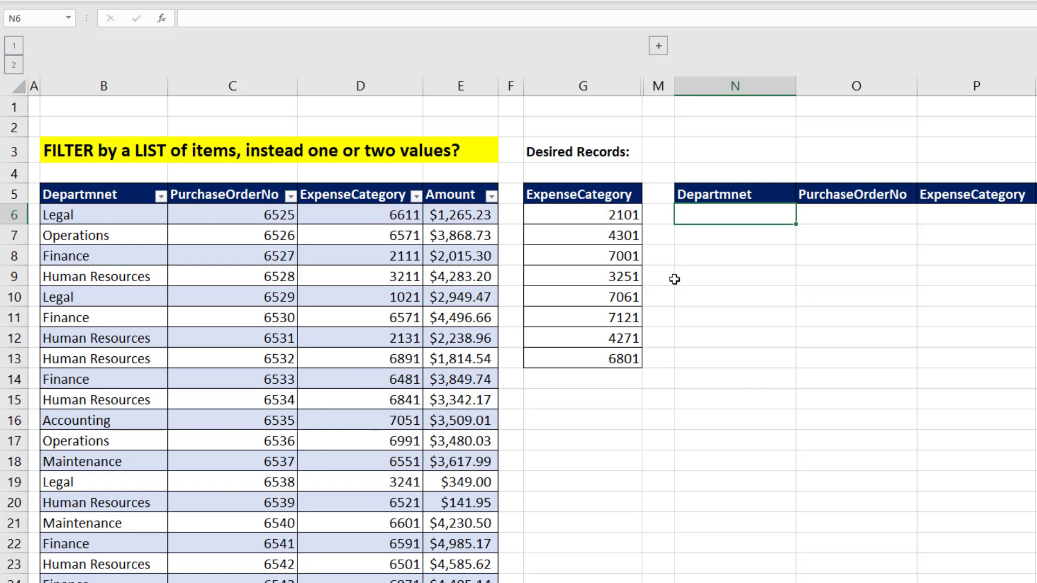
- Start the formula =XMATCH( in cell N6
text(=)
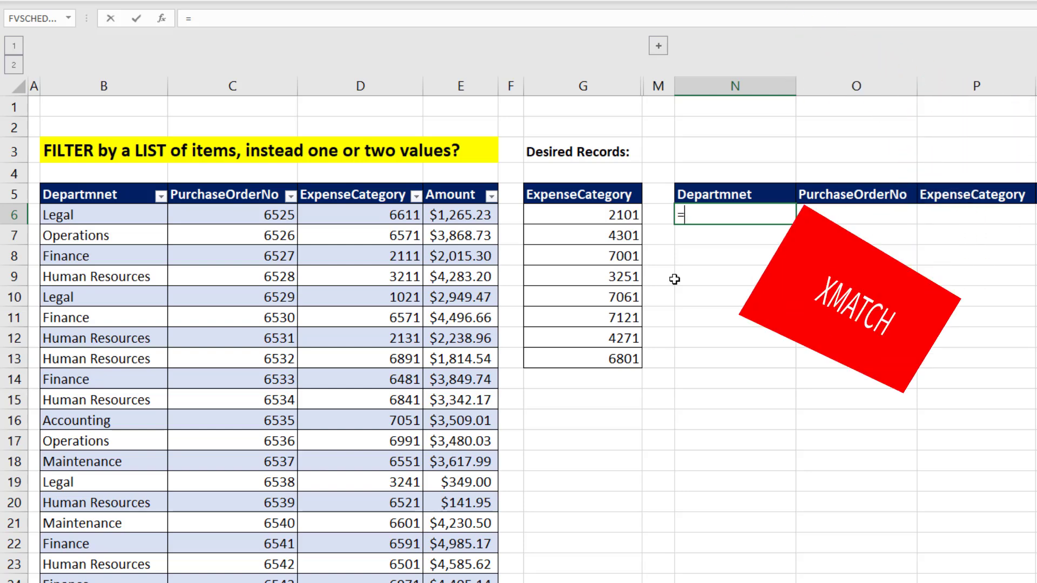
text(XMATCH()
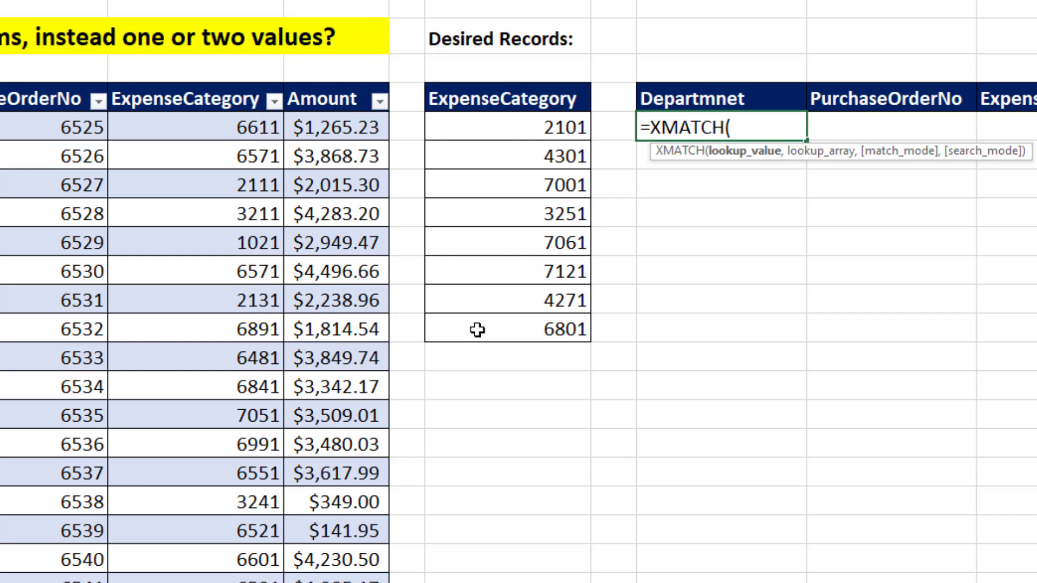
mouse_move(232, 499)
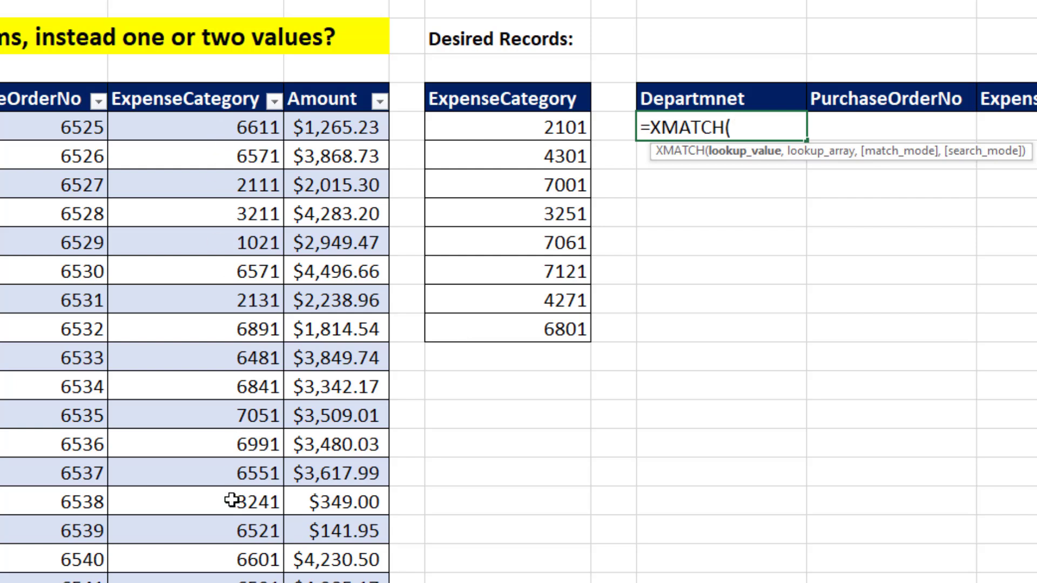
mouse_move(201, 369)
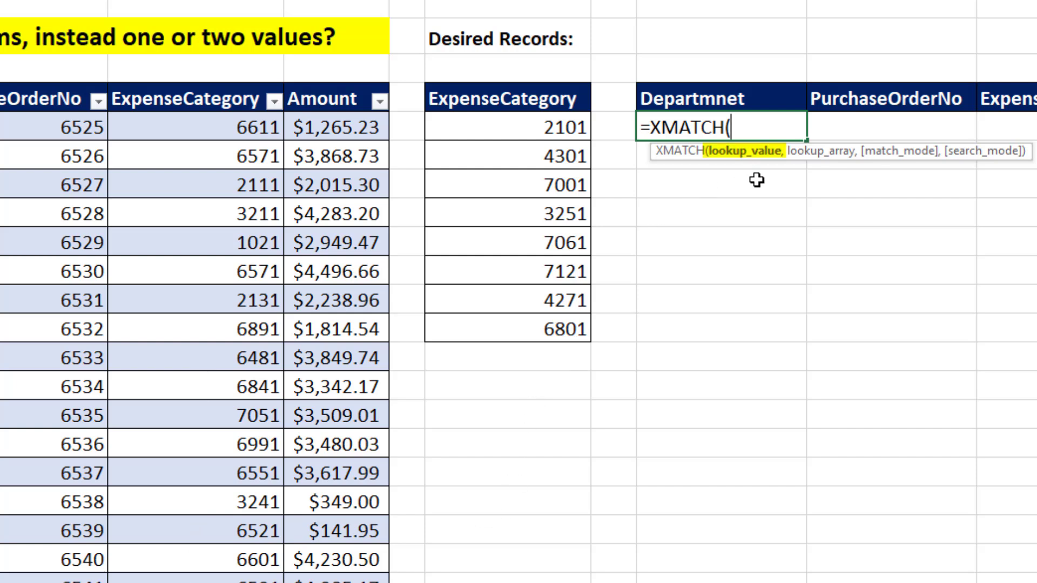
mouse_move(722, 245)
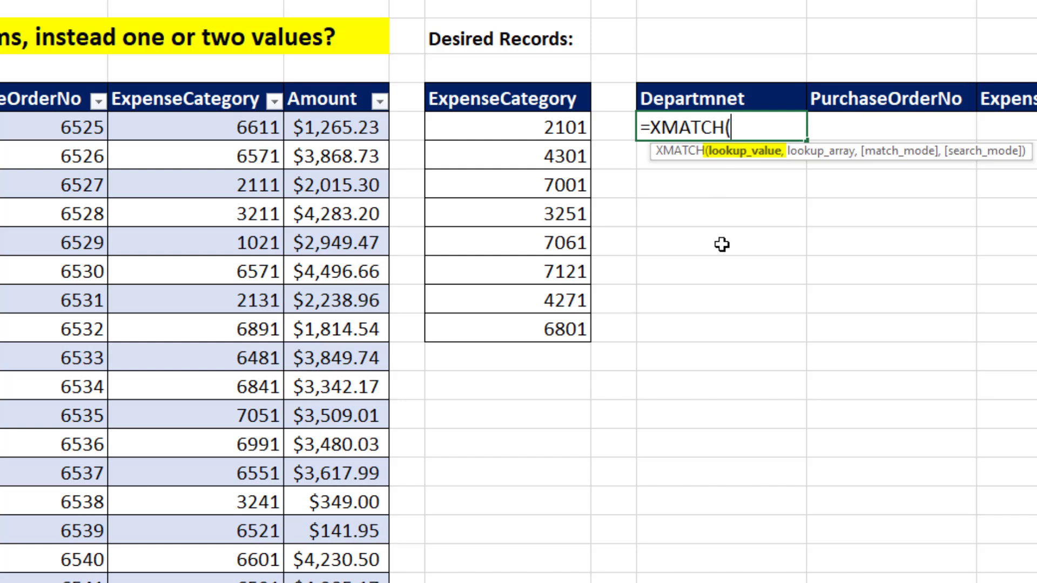
mouse_move(262, 137)
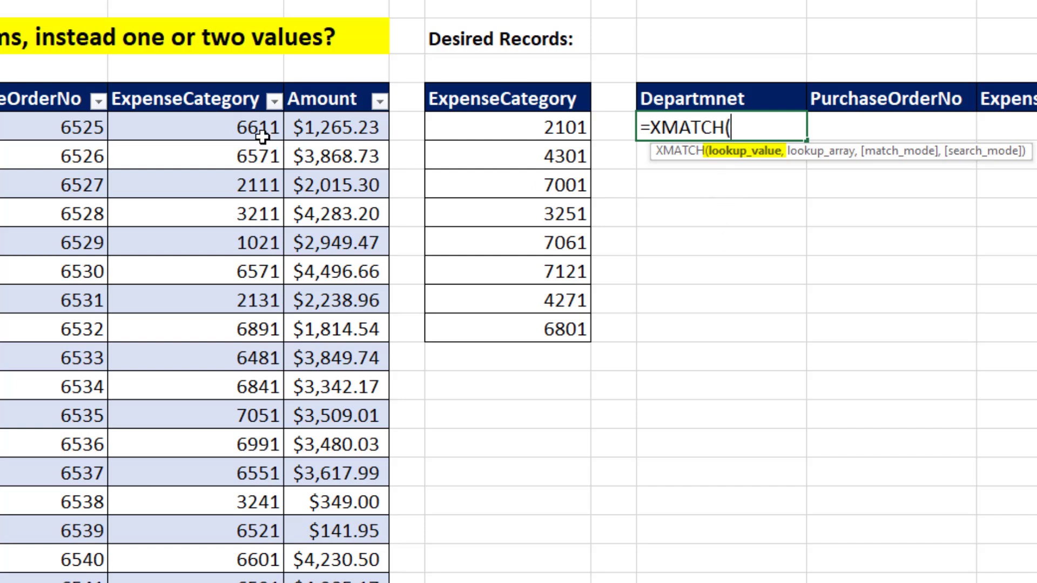
mouse_move(262, 136)
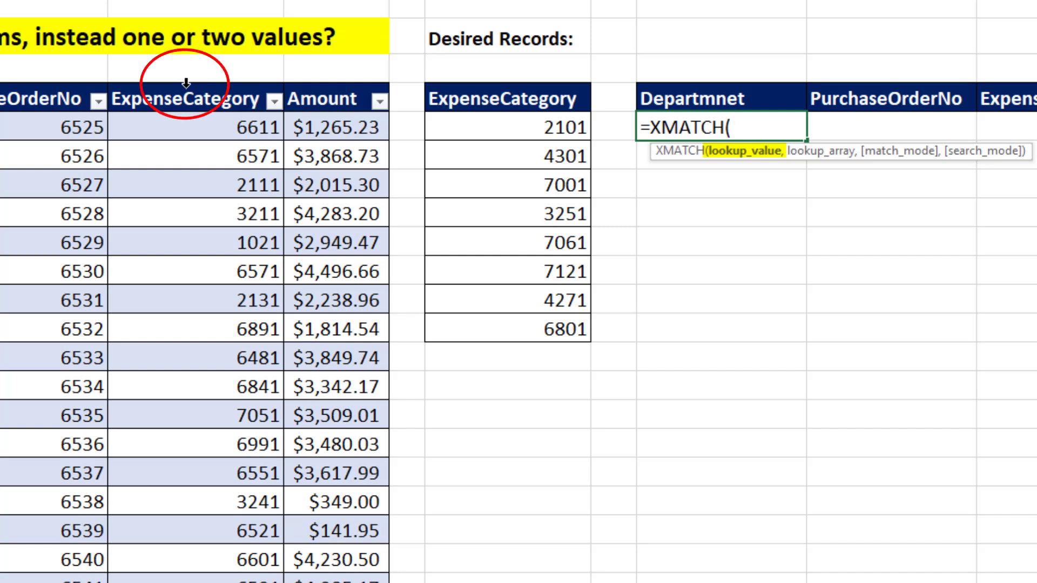
- Complete the formula as =XMATCH(et[ExpenseCategory],G6:G13)
click(187, 98)
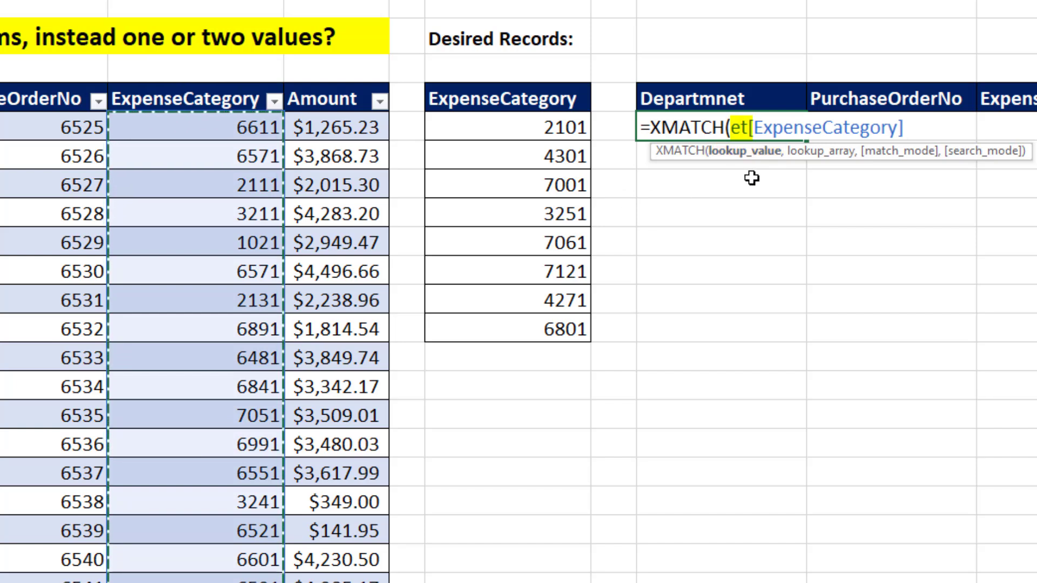
mouse_move(773, 186)
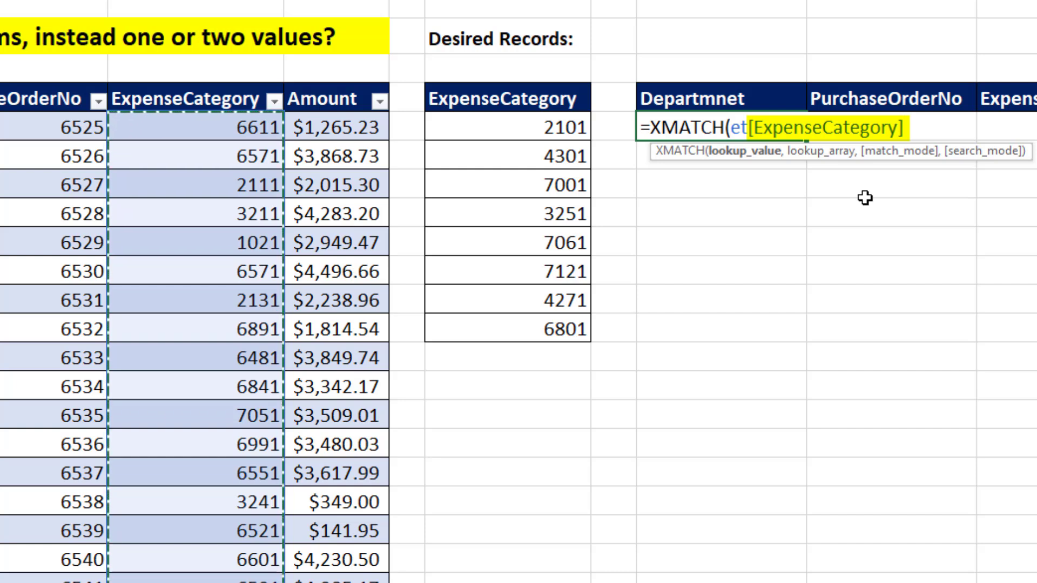
text(,)
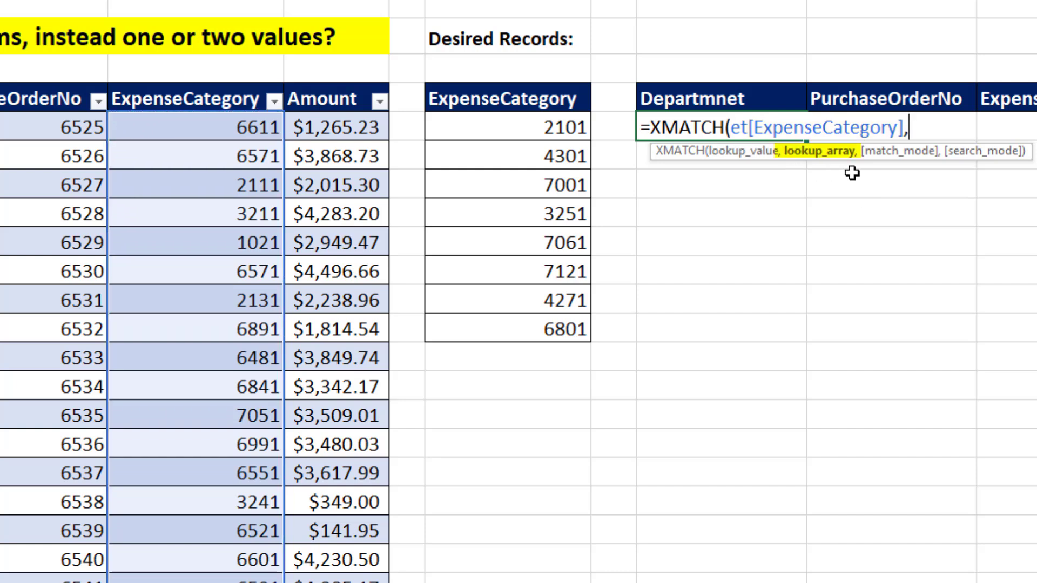
drag(508, 127, 507, 271)
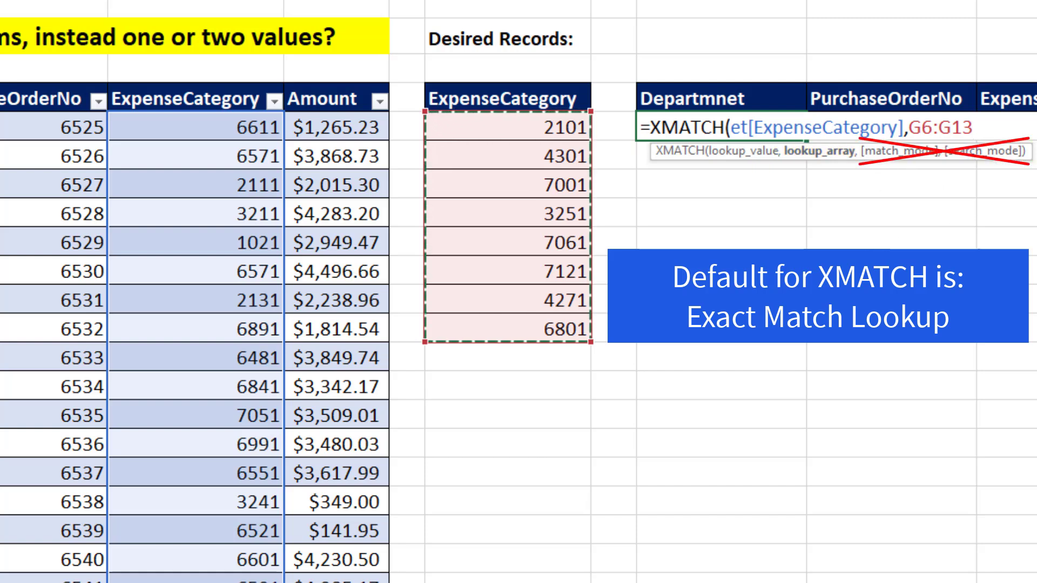
text())
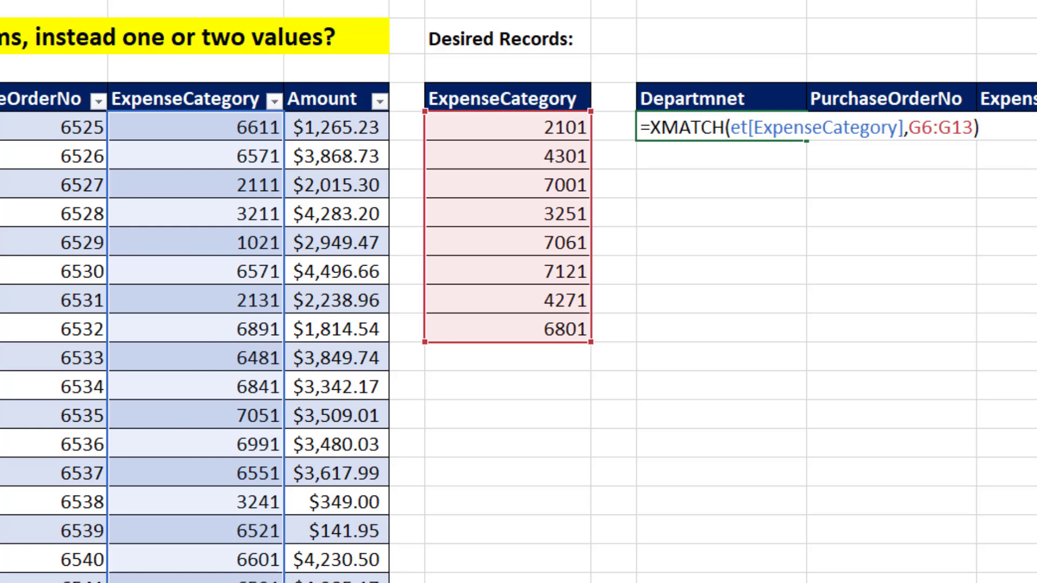
- Commit the XMATCH formula so it spills #N/A values and one position number down column N
key(Enter)
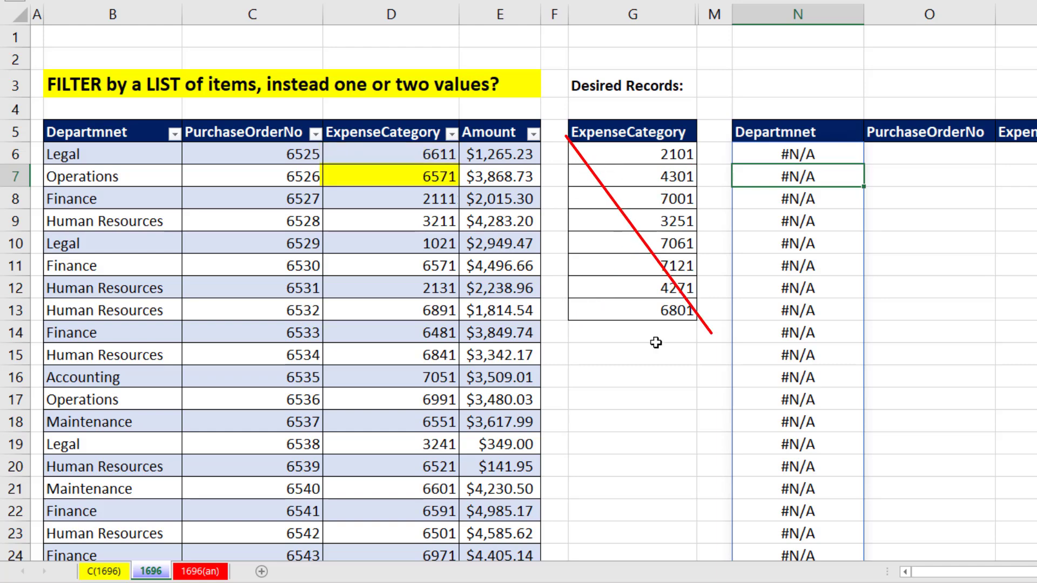
scroll(down, 3)
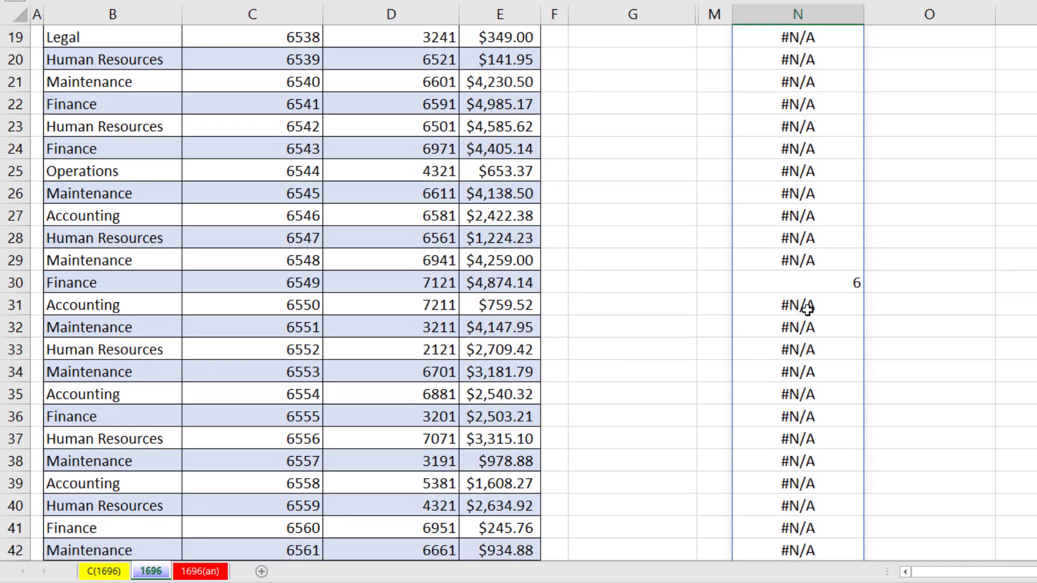
mouse_move(446, 306)
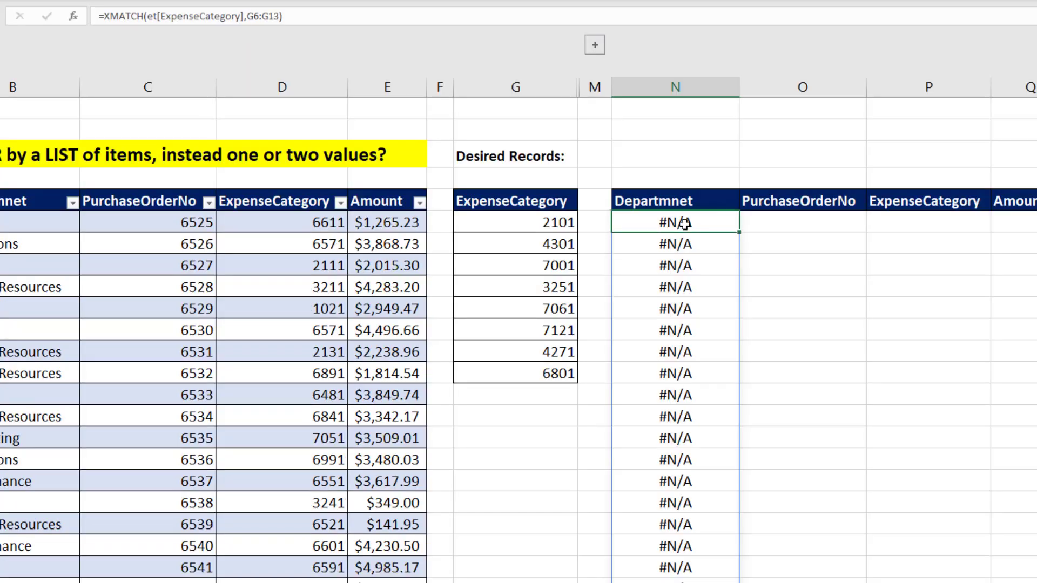
mouse_move(245, 81)
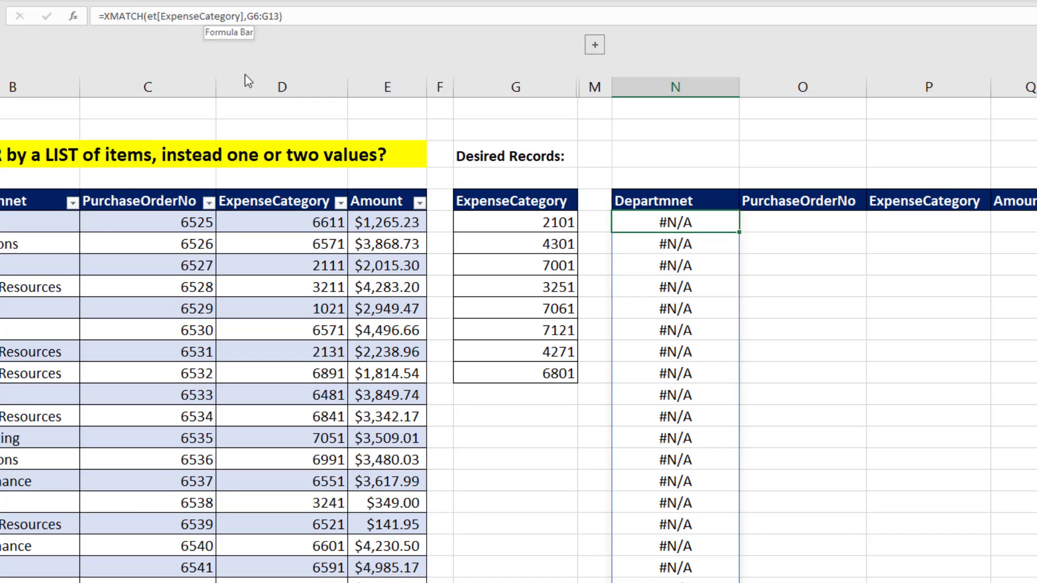
- Wrap the formula as ISNUMBER(XMATCH(...)) so it spills TRUE/FALSE down column N
key(F2)
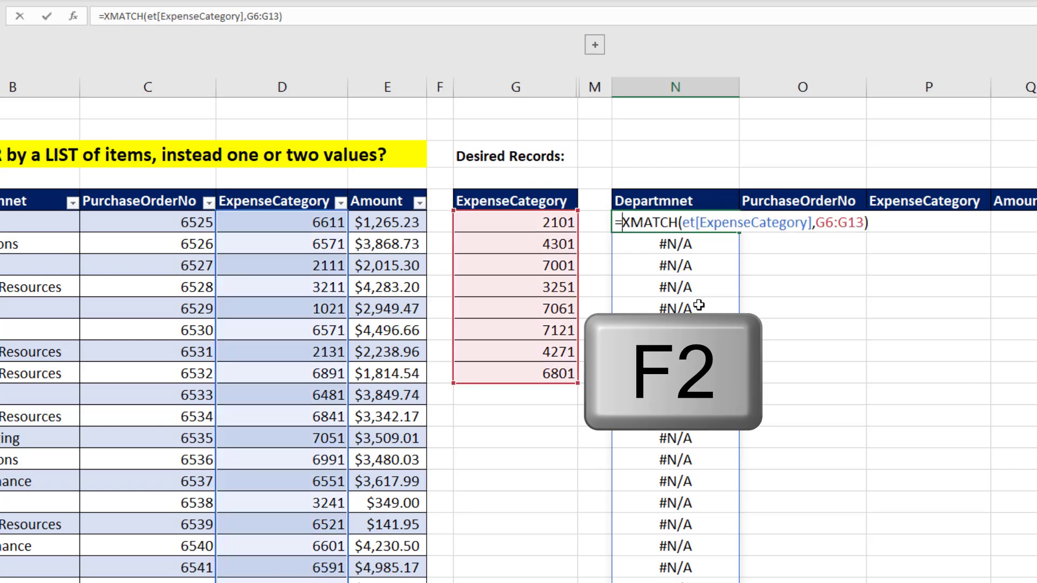
key(f2)
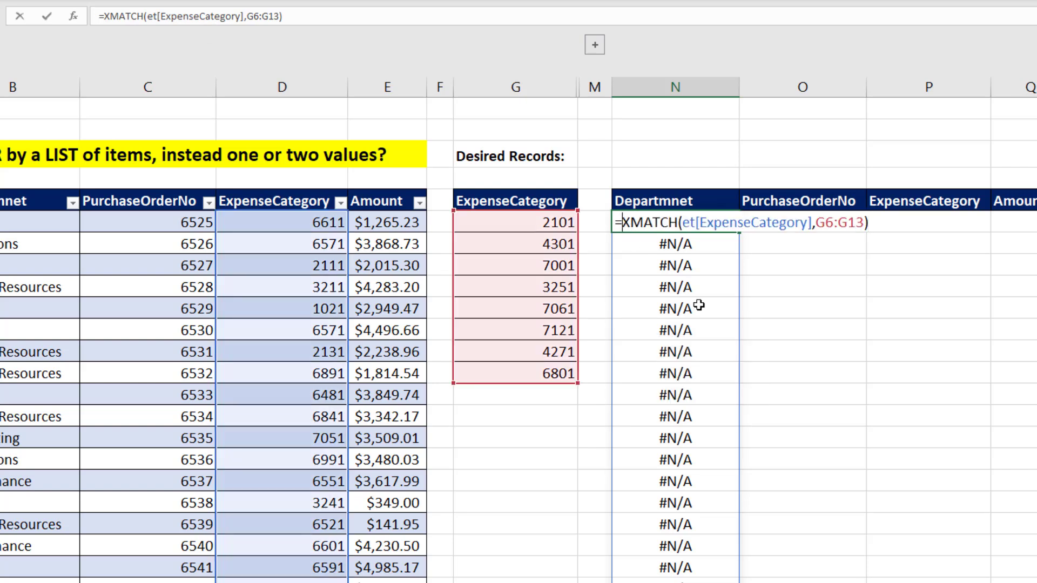
text(is)
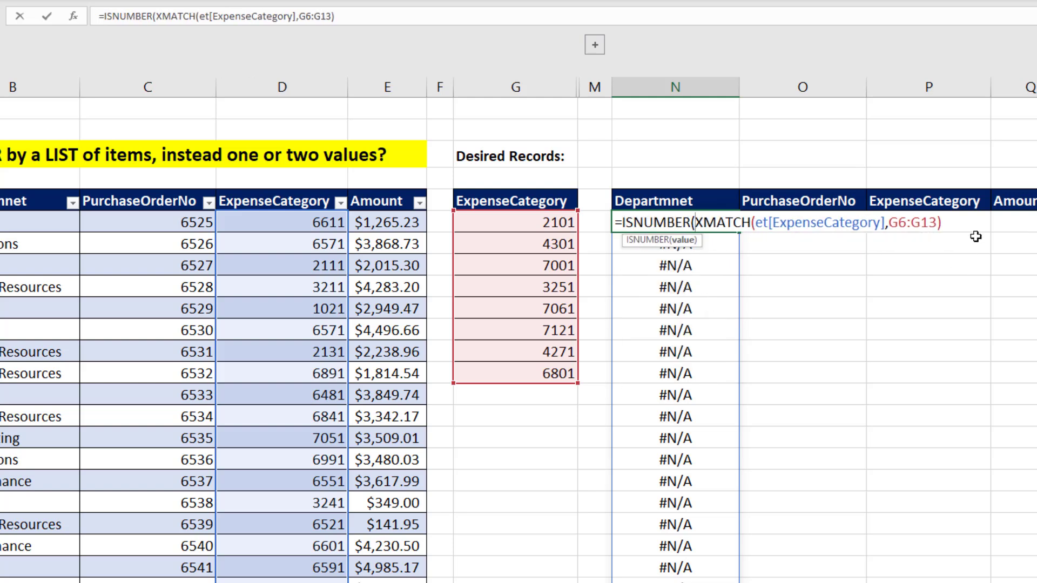
text())
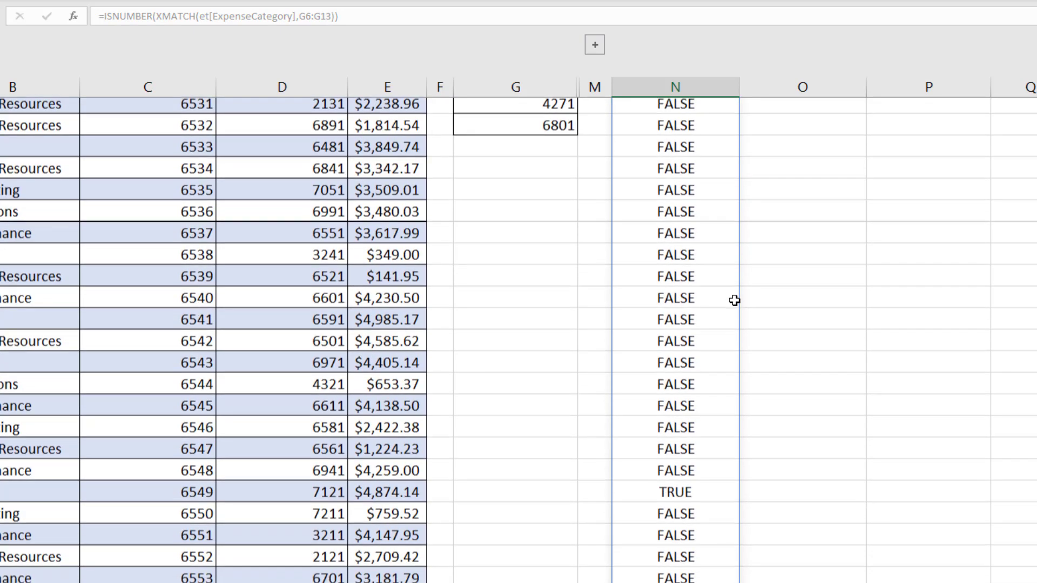
scroll(down, 3)
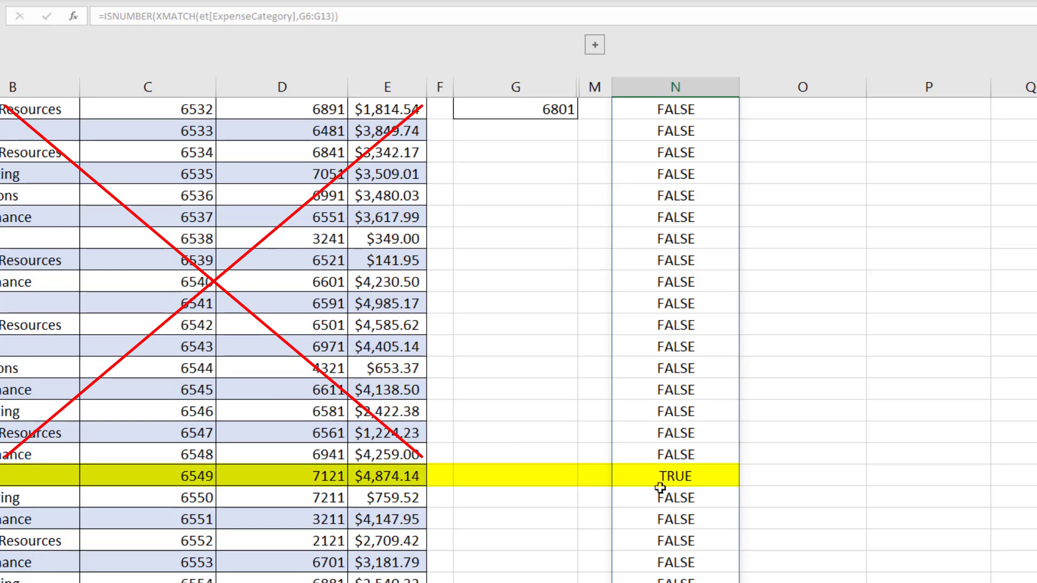
mouse_move(71, 485)
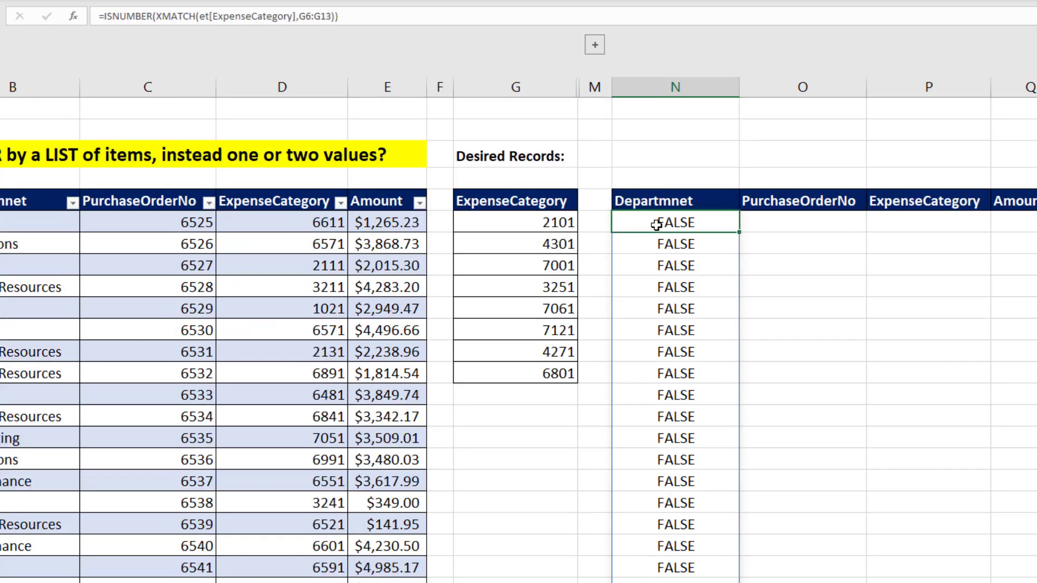
- Begin FILTER(et, in front of the ISNUMBER test, taking the et table from autocomplete
key(F2)
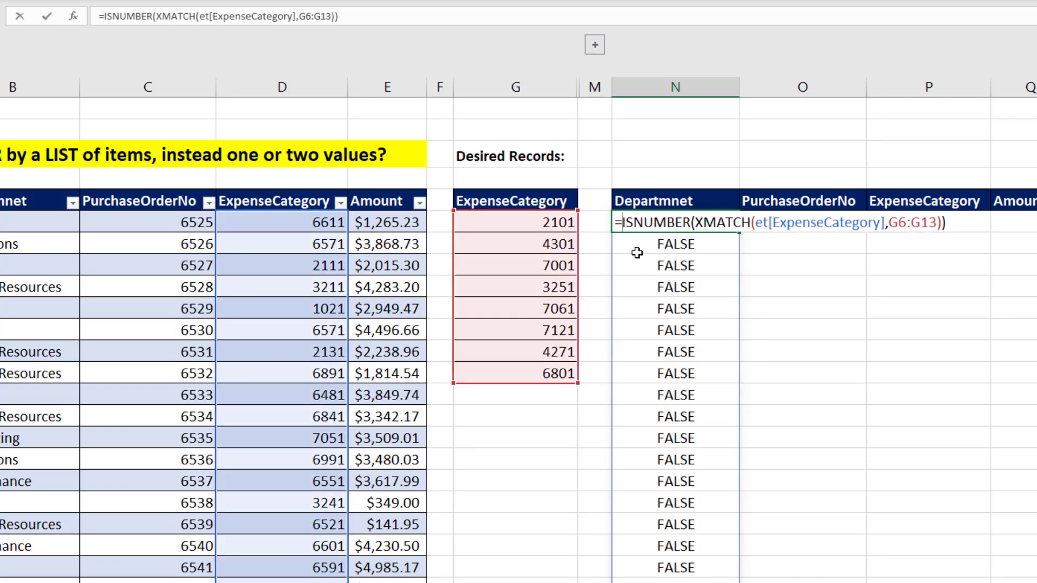
text(f)
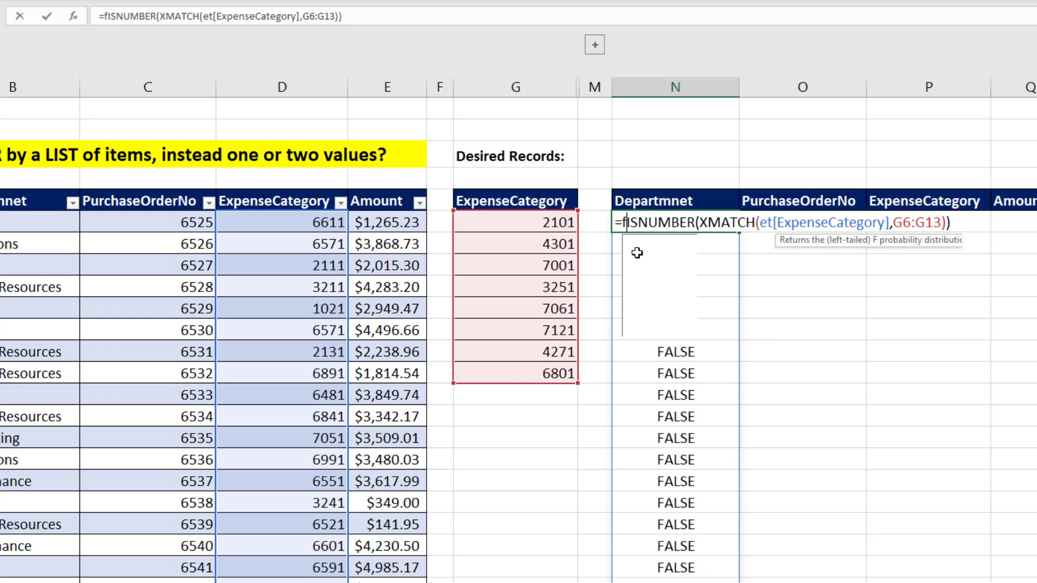
text(FILTER(et)
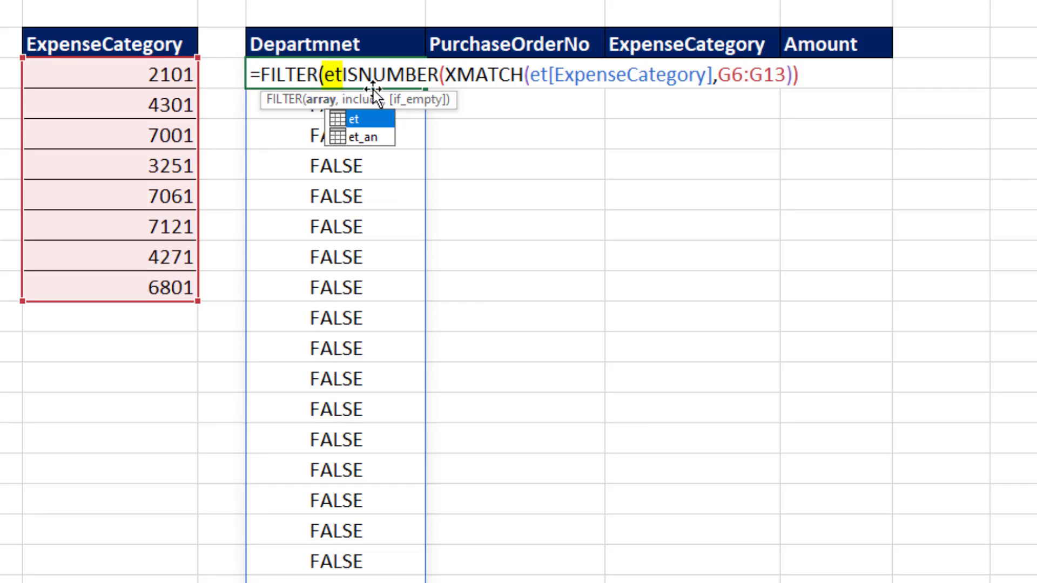
mouse_move(486, 228)
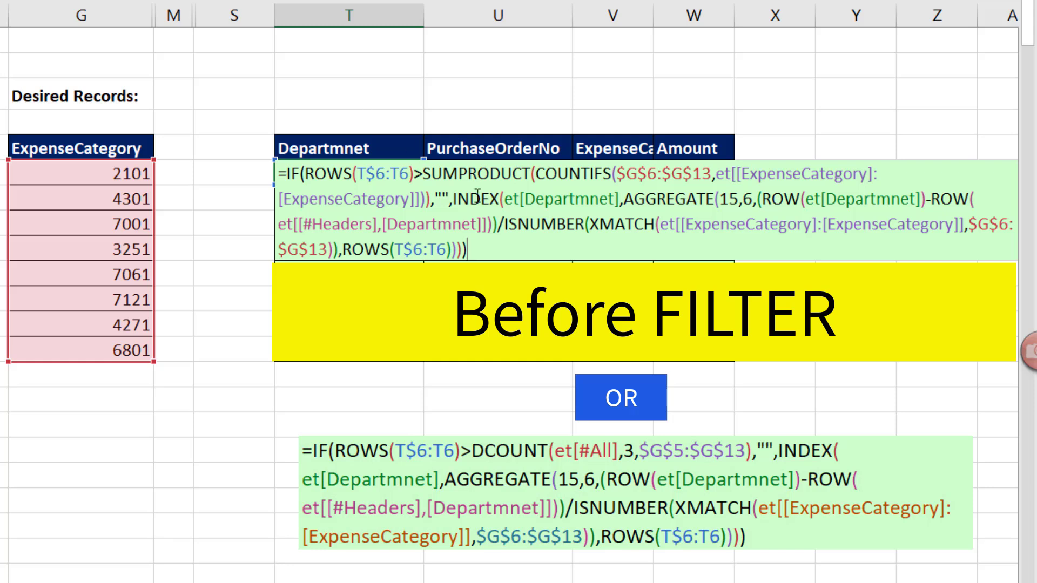
mouse_move(484, 109)
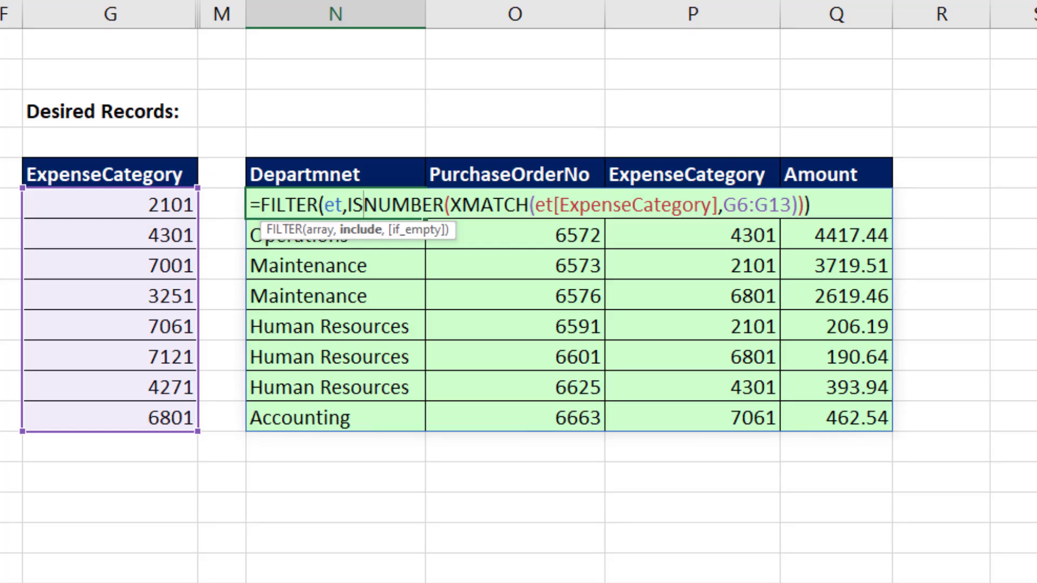
- Highlight ISNUMBER in the formula bar while reviewing the seven spilled matching records
double_click(388, 204)
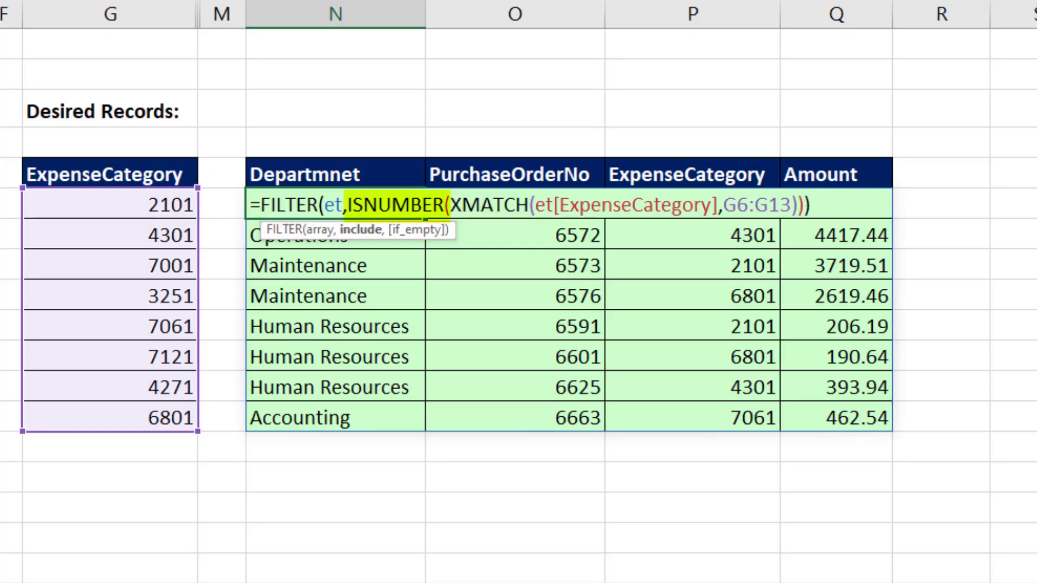